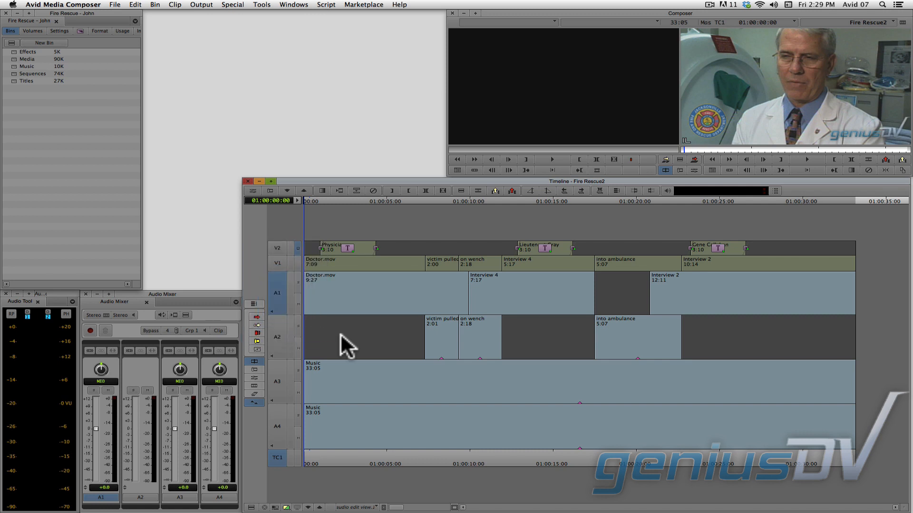
mouse_move(310, 303)
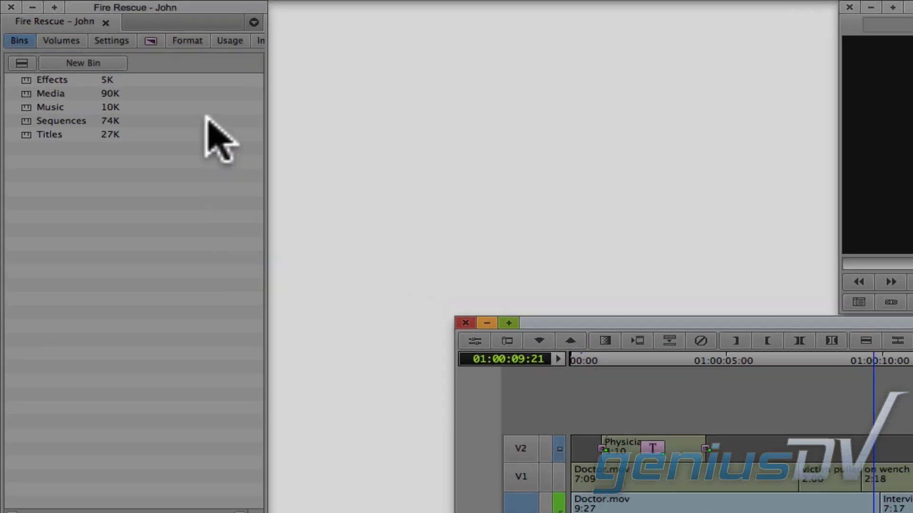
Apply RTAS EQ 3 1-Band from the Effect Palette to A1 in insert slot 1
left_click(152, 40)
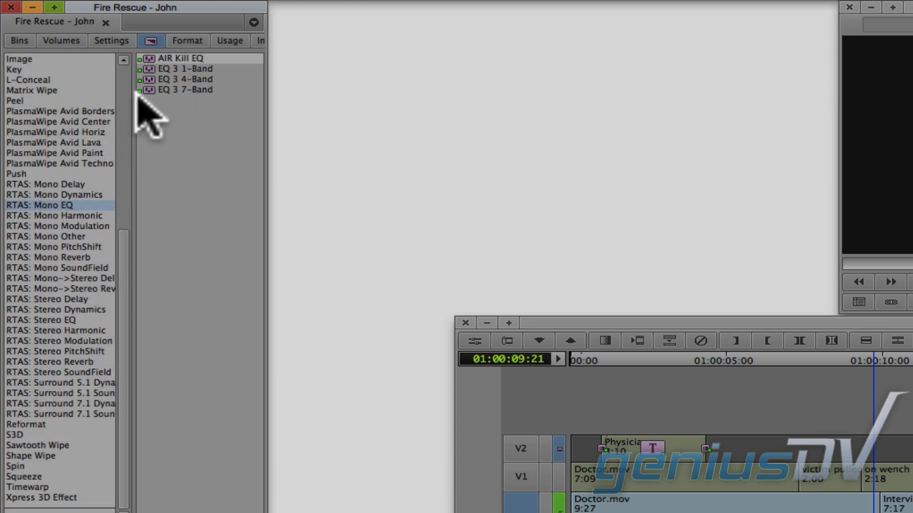
left_click(176, 69)
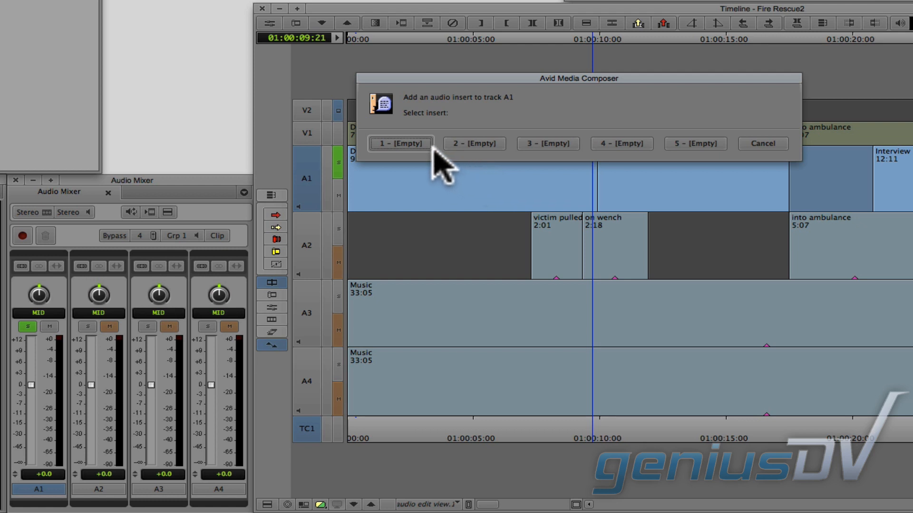
left_click(400, 143)
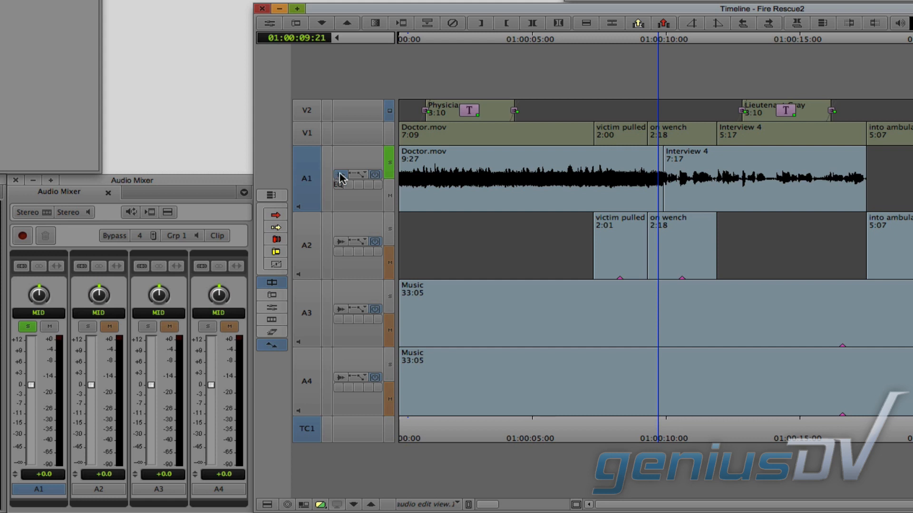
Turn on waveform and clip gain/volume reference lines for track A1
left_click(364, 162)
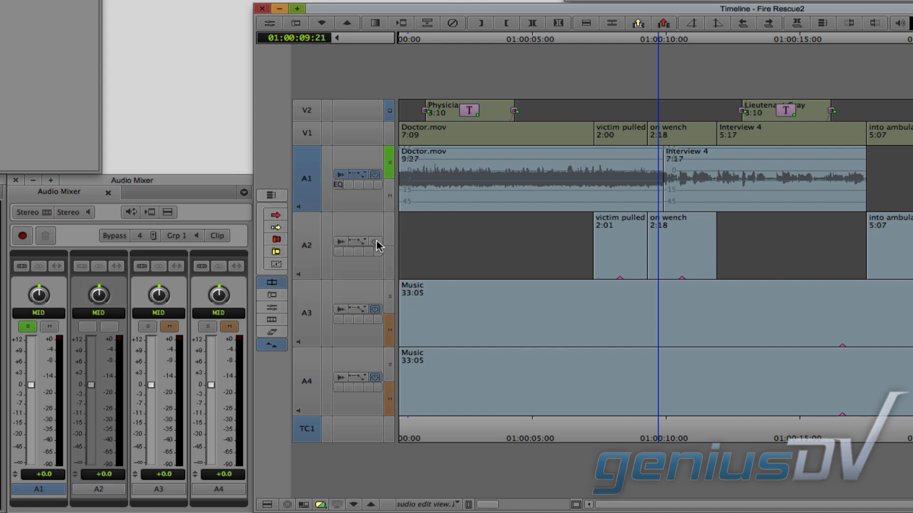
left_click(98, 487)
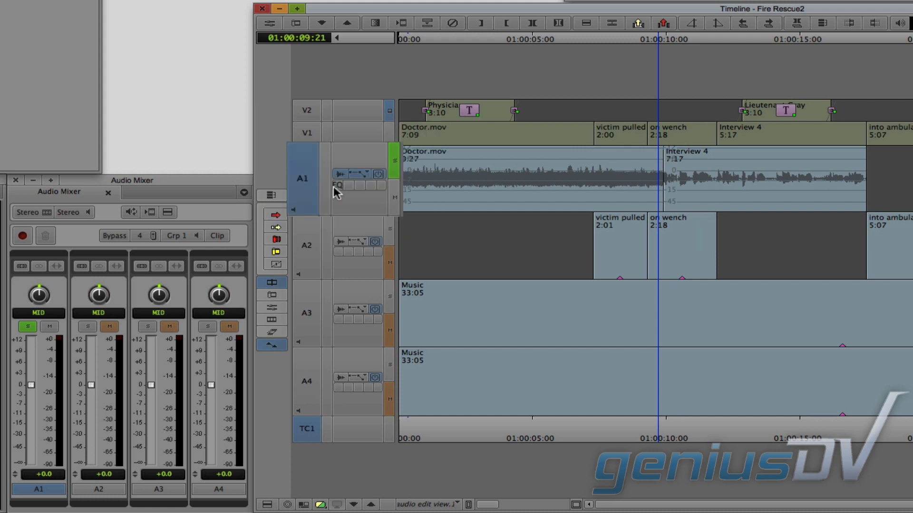
Open A1's EQ in the RTAS Tool and cut the band to -18 dB
left_click(338, 184)
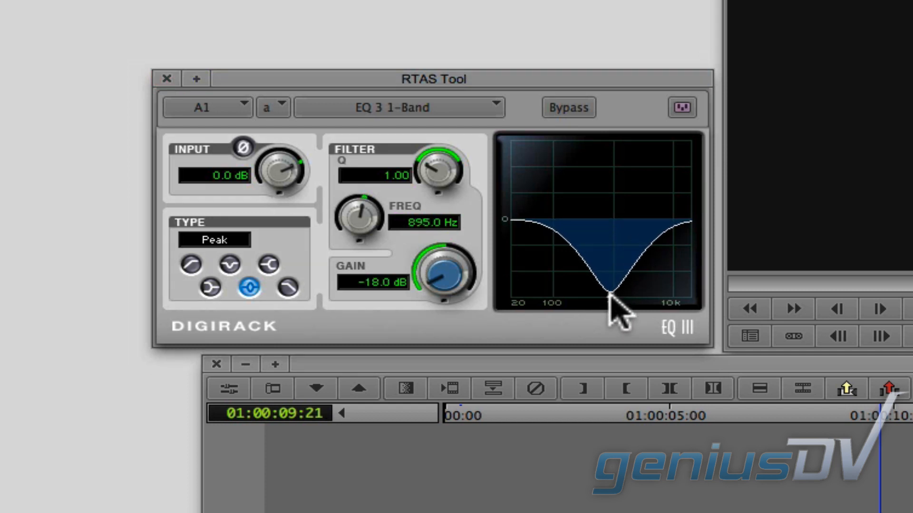
left_click_drag(612, 291, 617, 302)
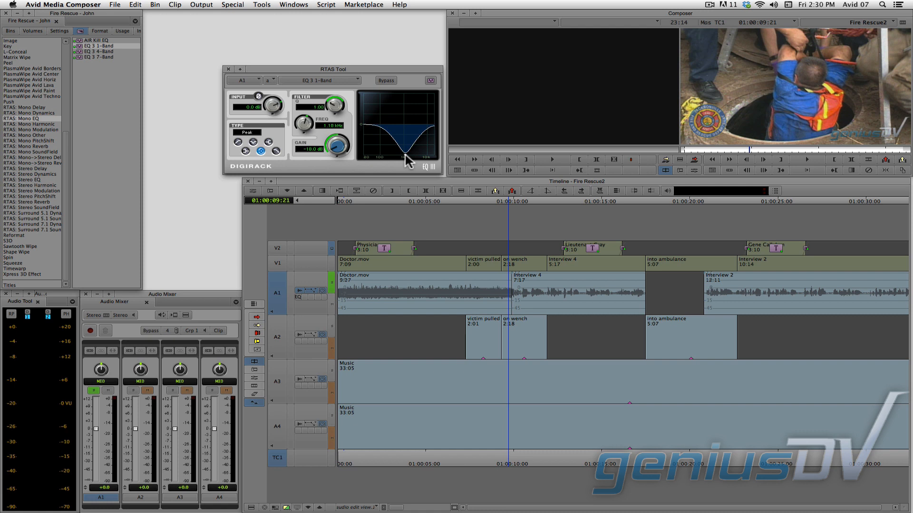
left_click(436, 201)
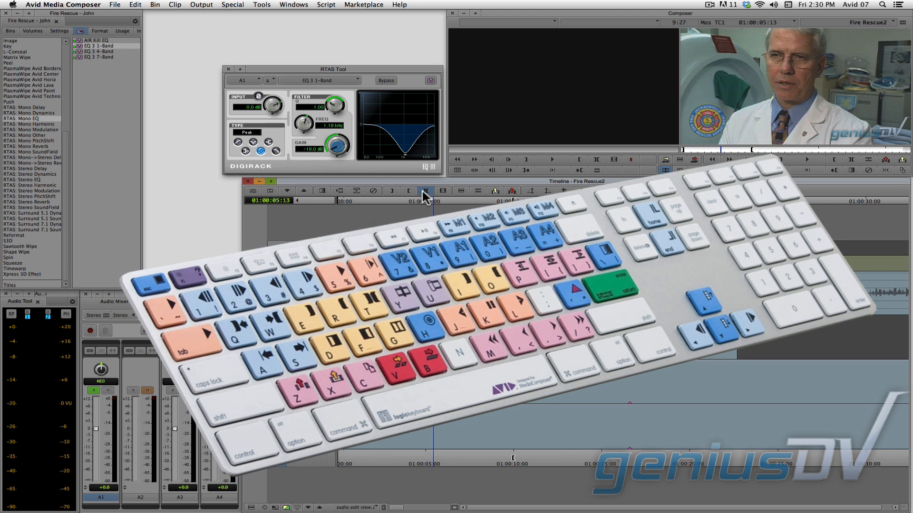
left_click(800, 159)
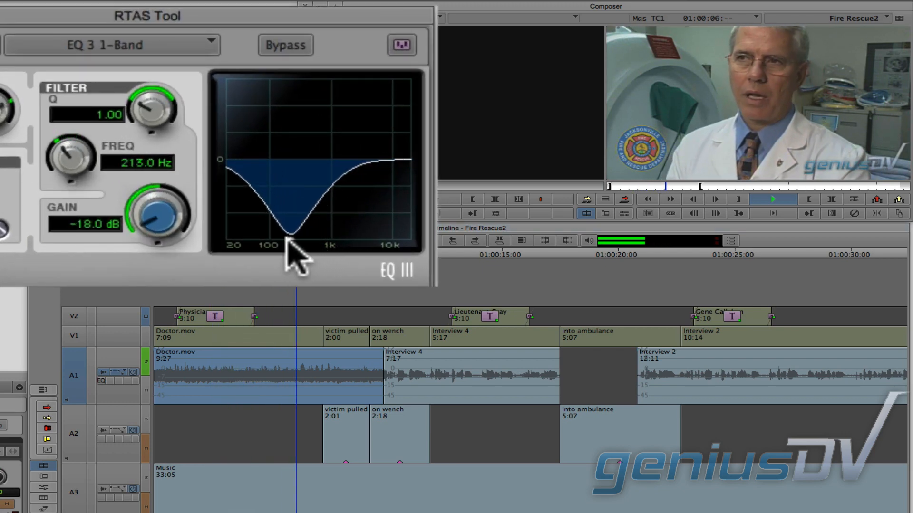
Lower the cut frequency from about 895 Hz down to roughly 101 Hz
left_click_drag(294, 256, 274, 256)
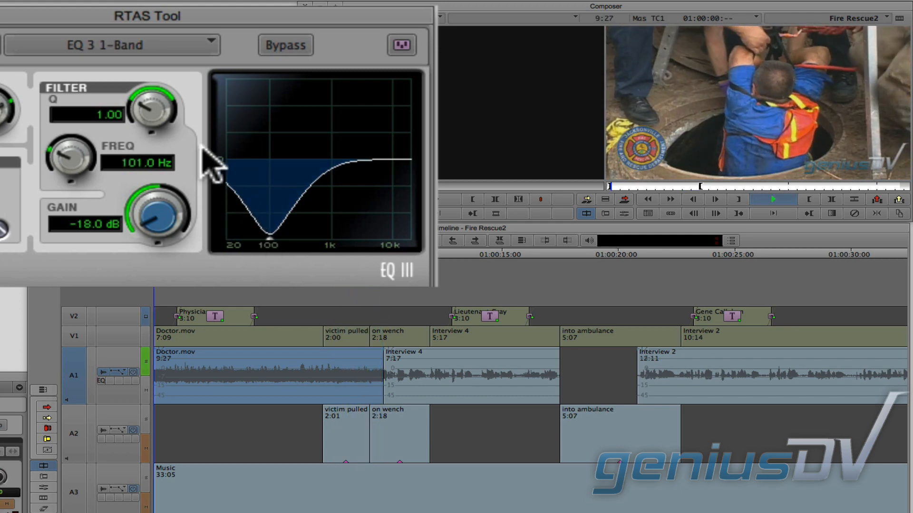
left_click_drag(151, 113, 154, 108)
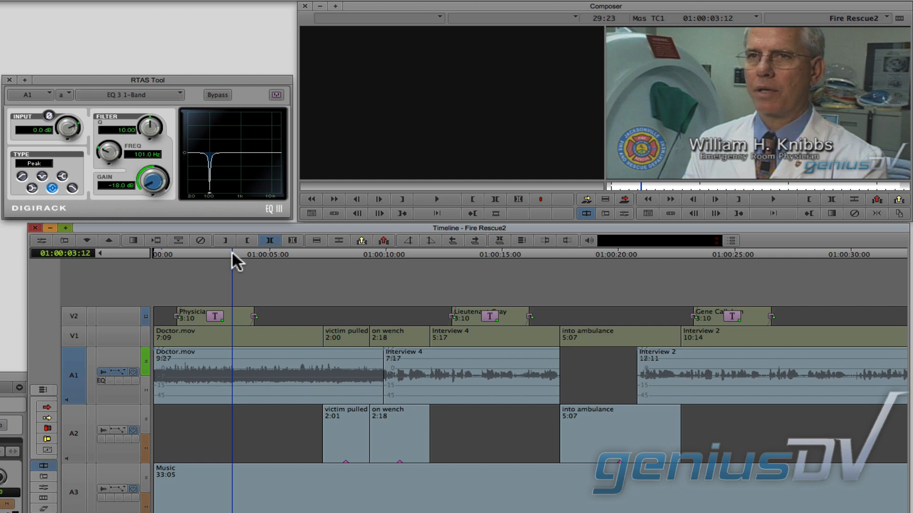
mouse_move(135, 289)
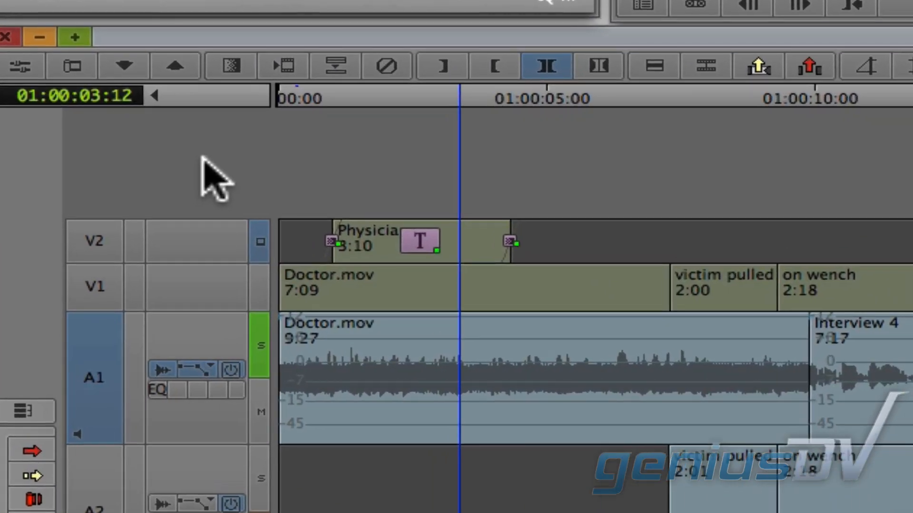
Add a new mono audio track numbered 2 via the timeline's New Audio Track menu
right_click(209, 182)
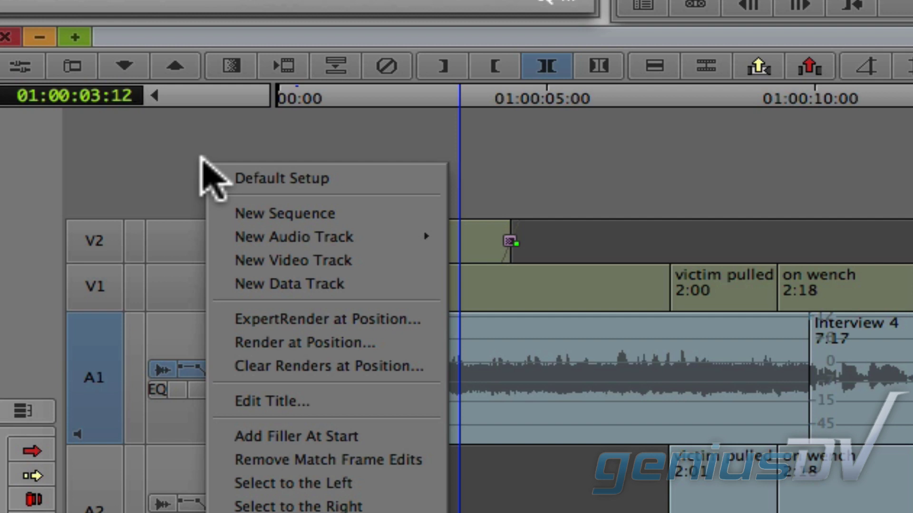
mouse_move(367, 251)
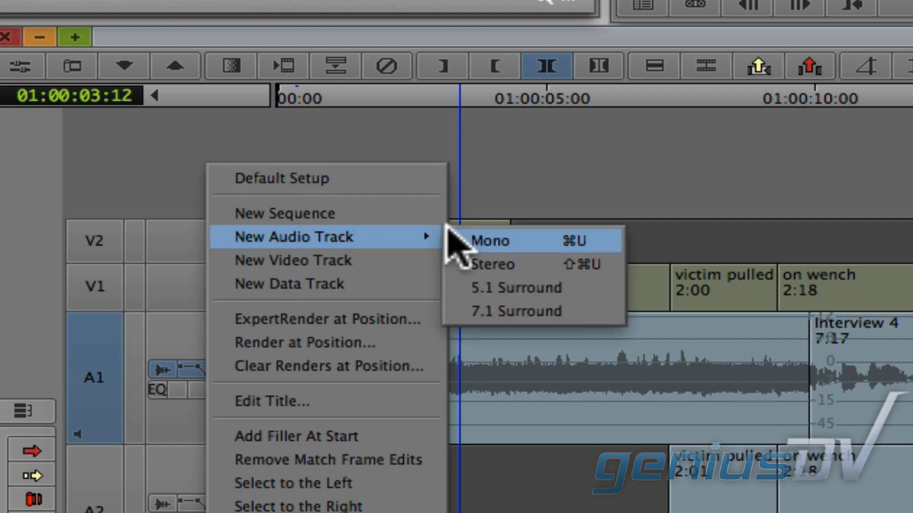
left_click(489, 241)
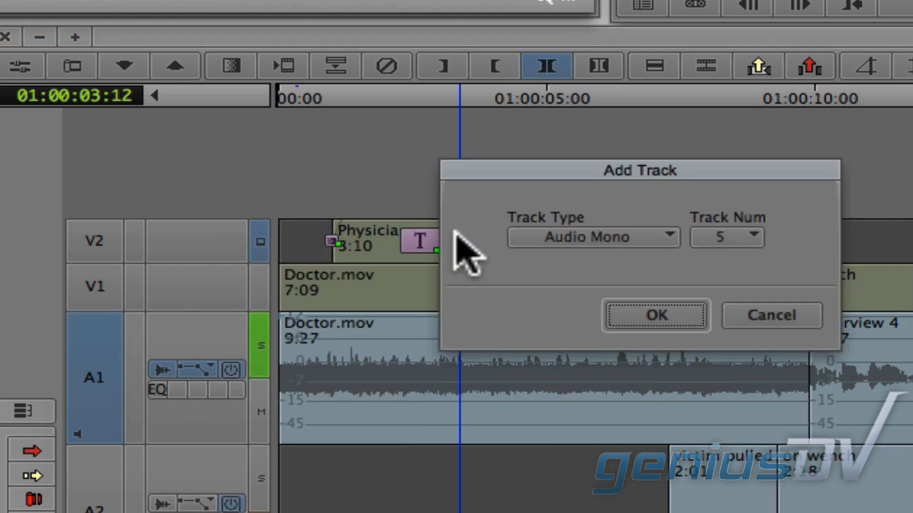
left_click(727, 237)
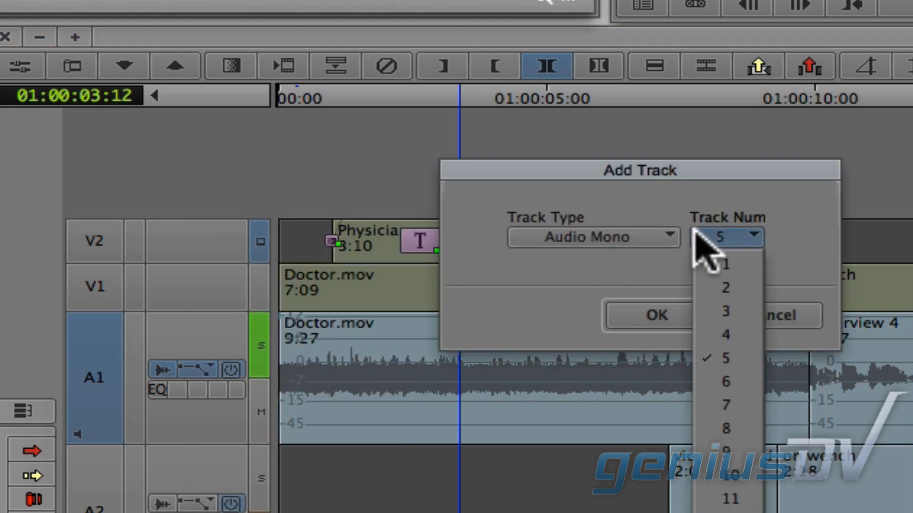
left_click(721, 288)
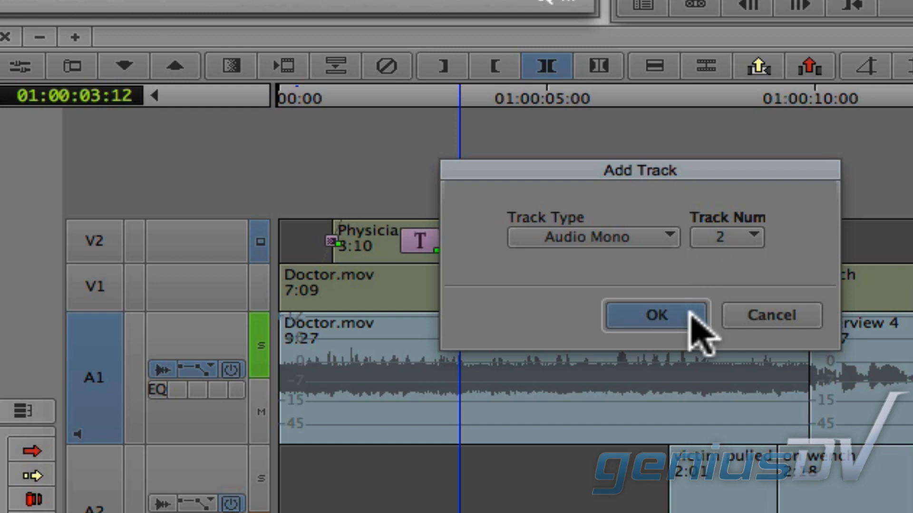
left_click(657, 315)
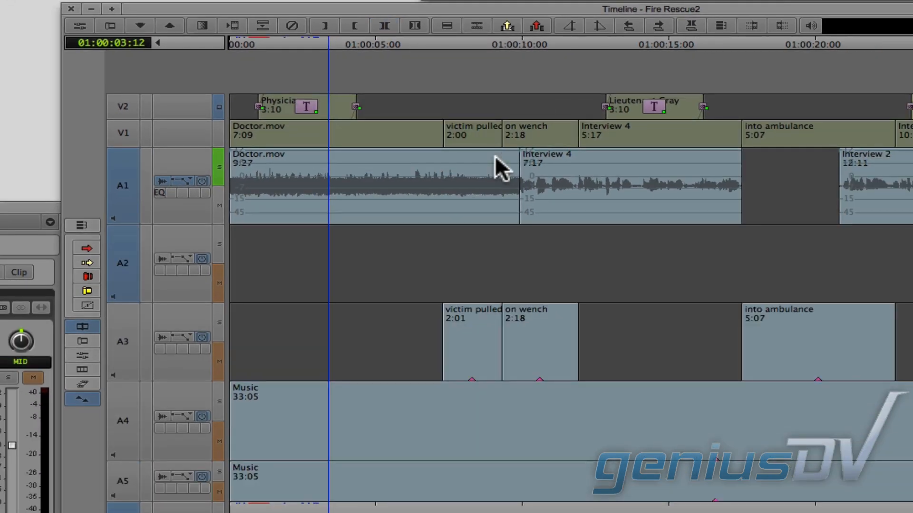
mouse_move(86, 256)
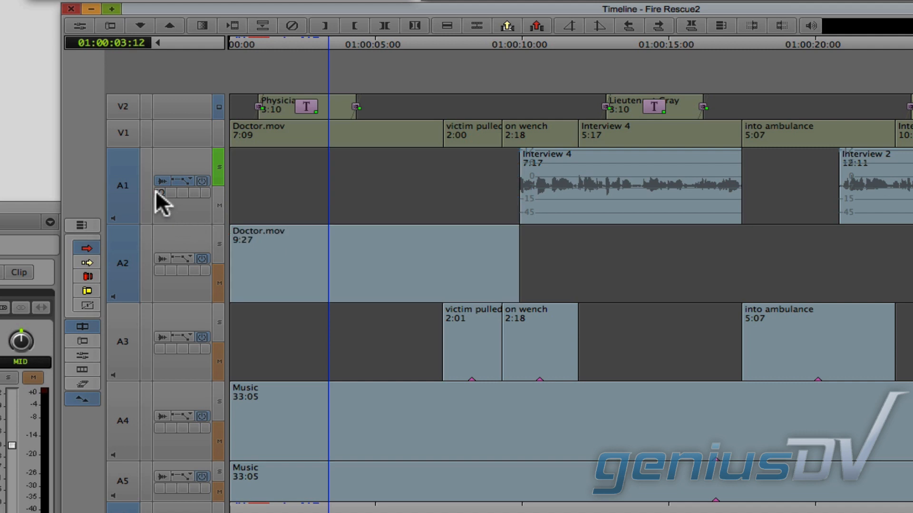
mouse_move(163, 275)
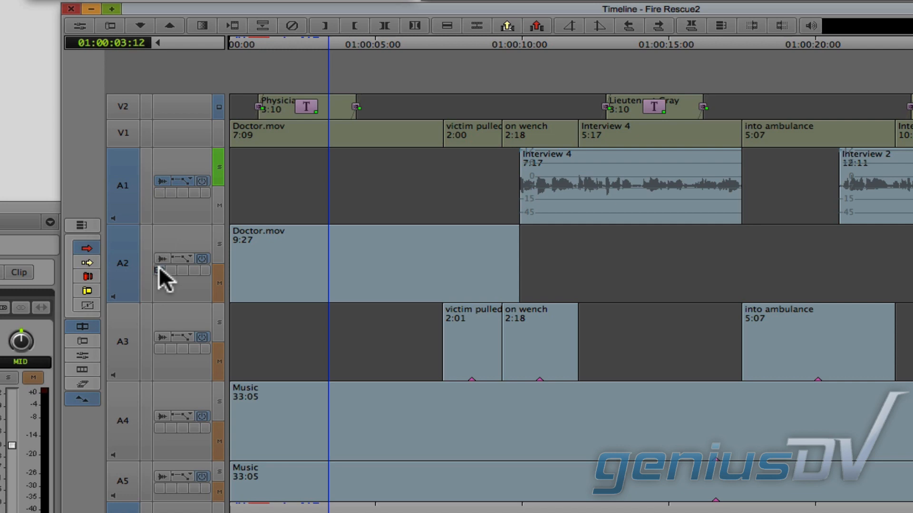